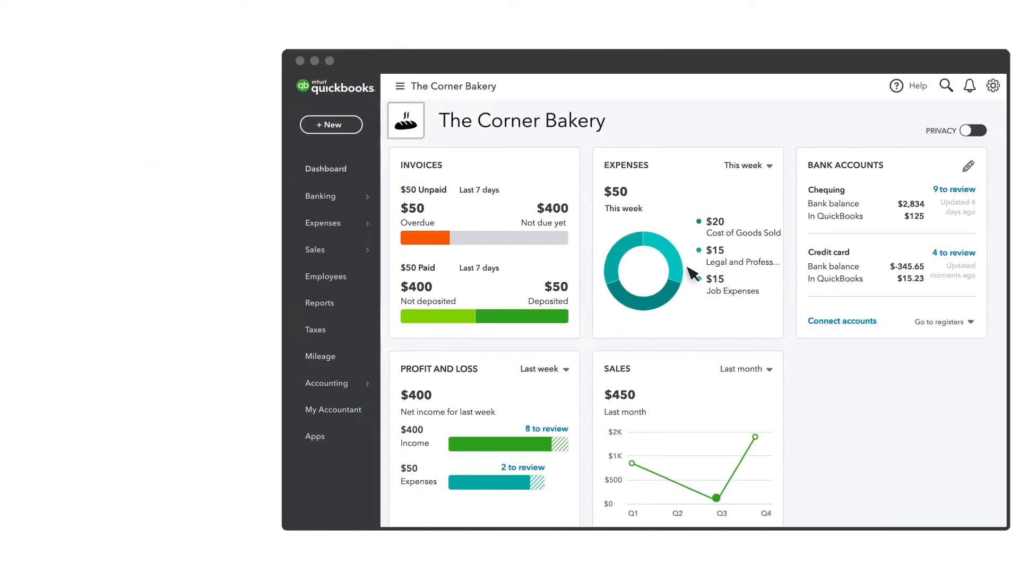
- Go to the Banking page for The Corner Bakery
{"action": "left_click", "coordinate": [190, 197]}
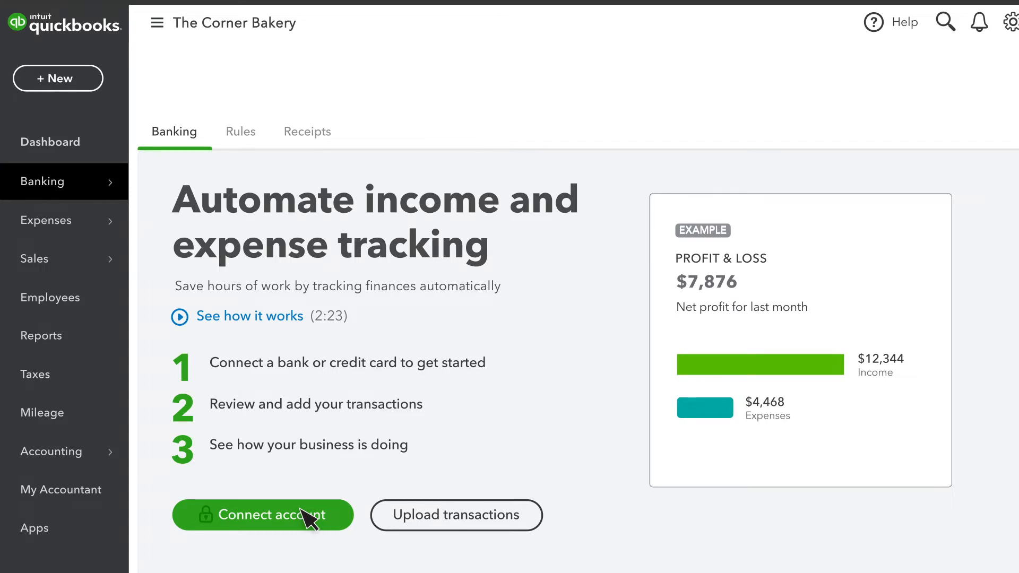
- Start connecting an account, find 'sample bank', and submit the Sample Bank sign-in details
{"action": "left_click", "coordinate": [262, 515]}
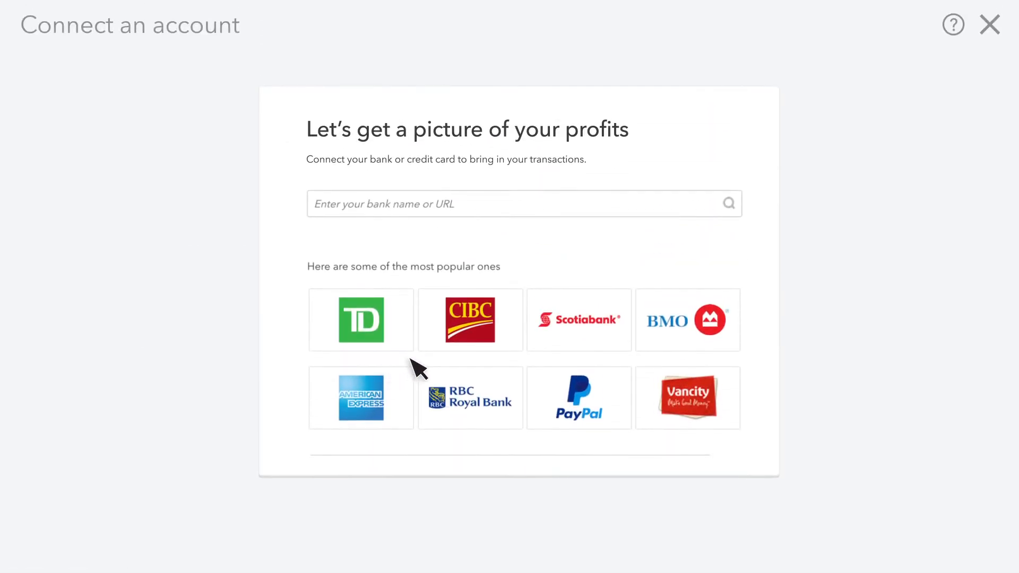
{"action": "mouse_move", "coordinate": [621, 351]}
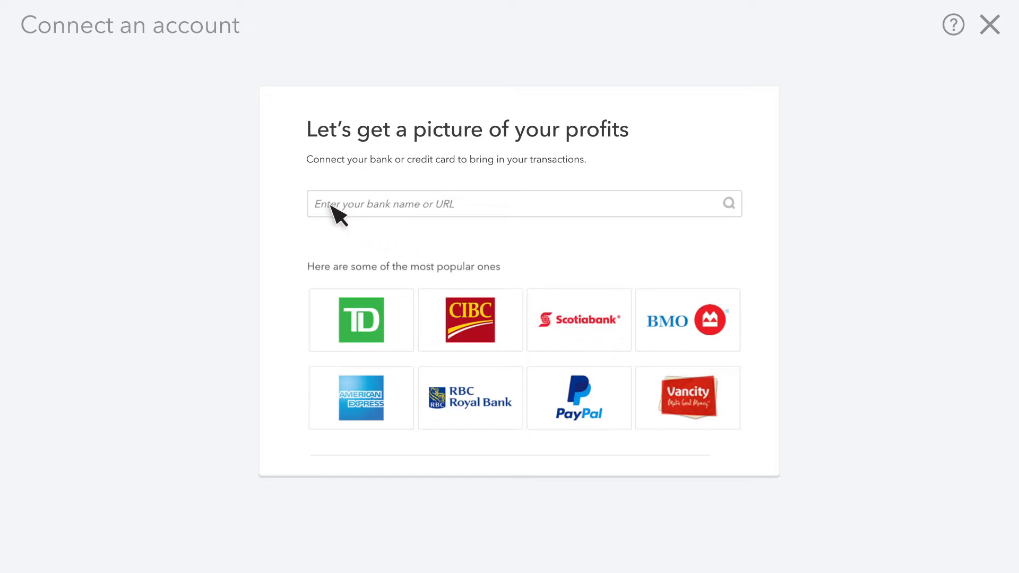
{"action": "type", "text": "sample bank"}
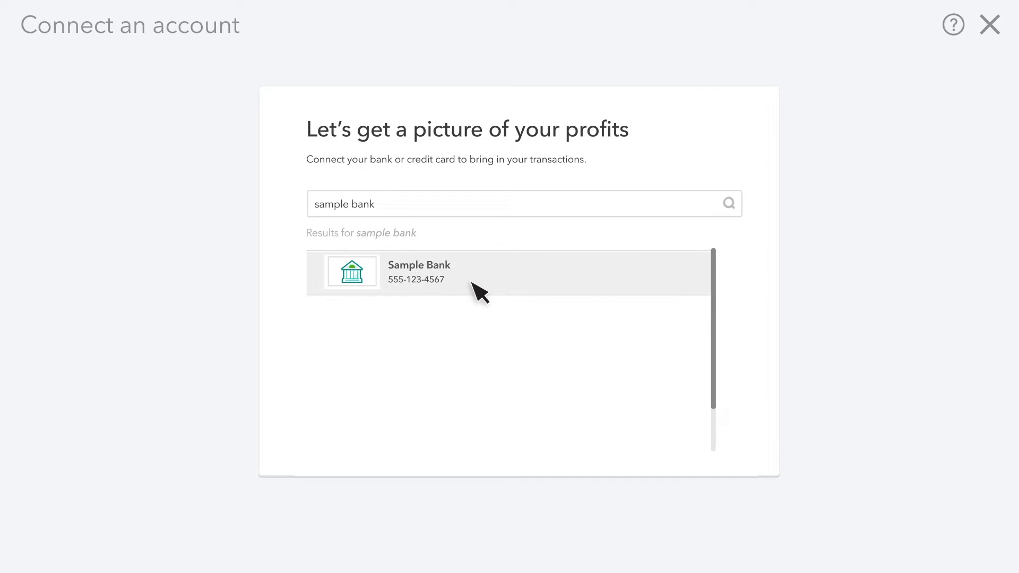
{"action": "left_click", "coordinate": [416, 273]}
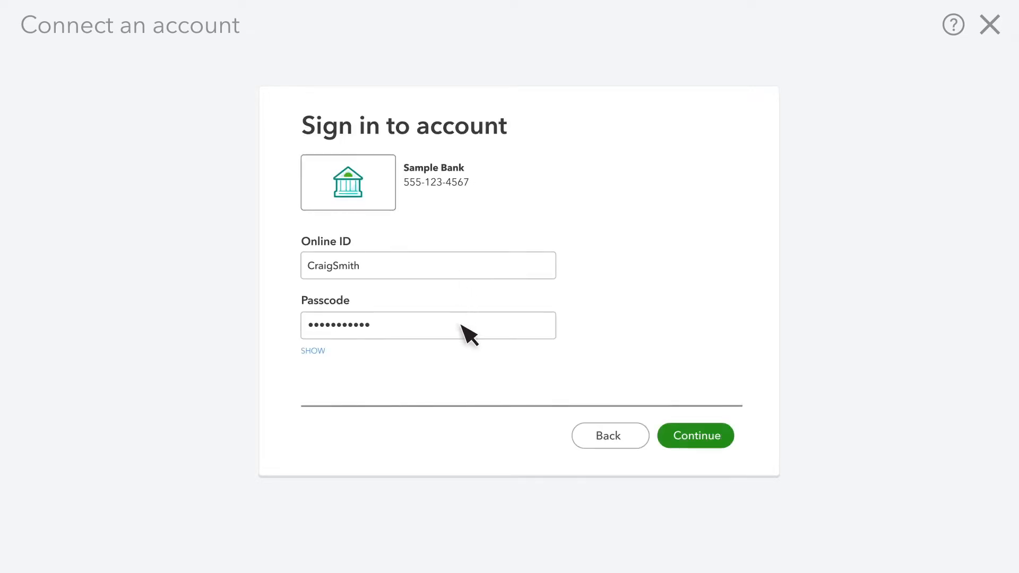
{"action": "mouse_move", "coordinate": [695, 435]}
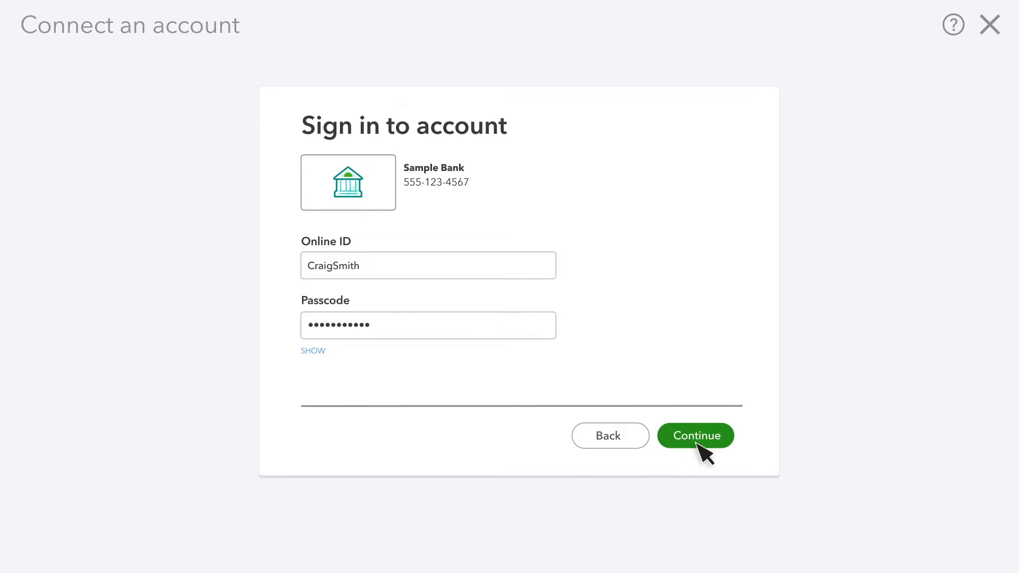
{"action": "left_click", "coordinate": [694, 435]}
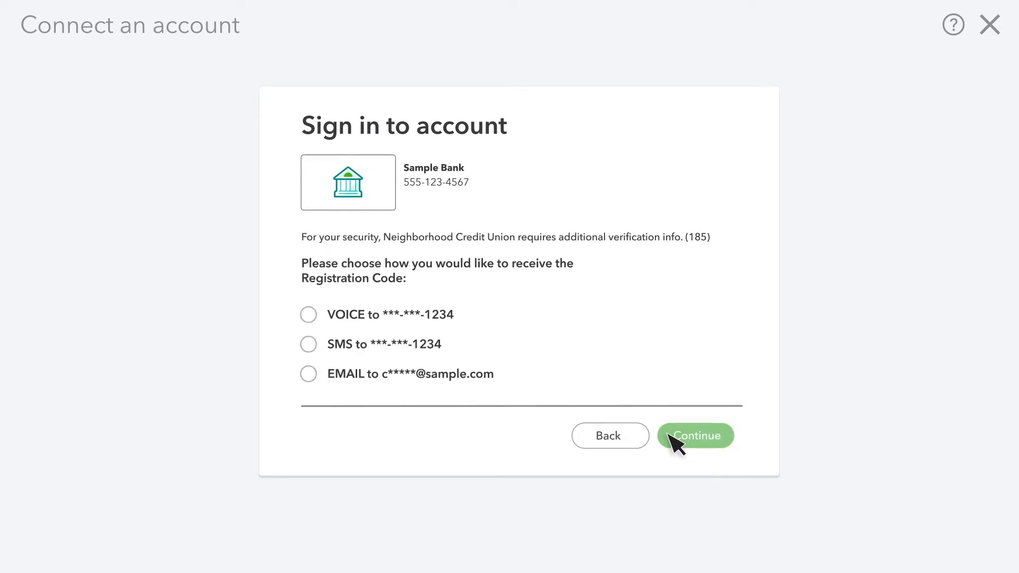
{"action": "left_click", "coordinate": [309, 314]}
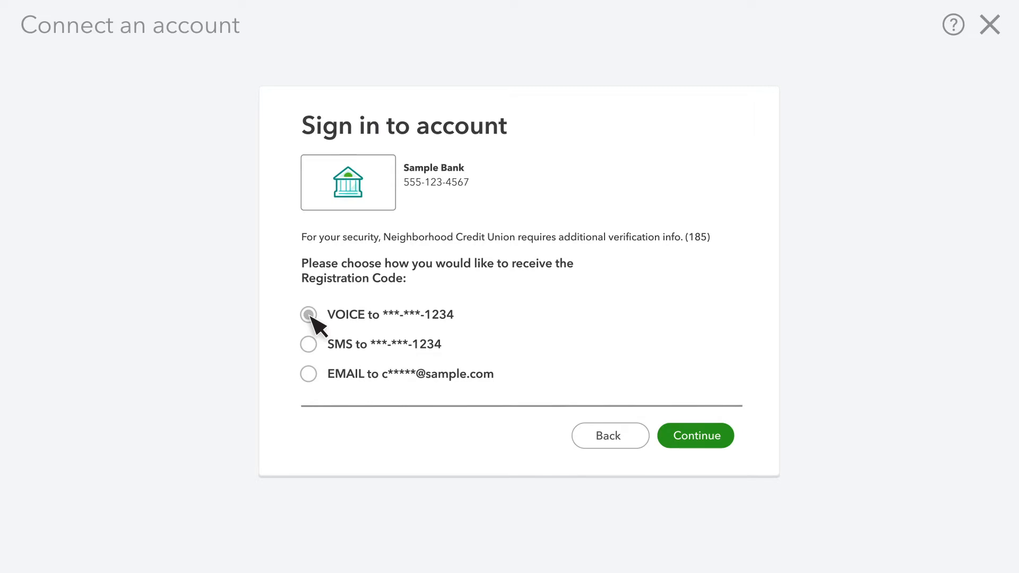
{"action": "left_click", "coordinate": [694, 435]}
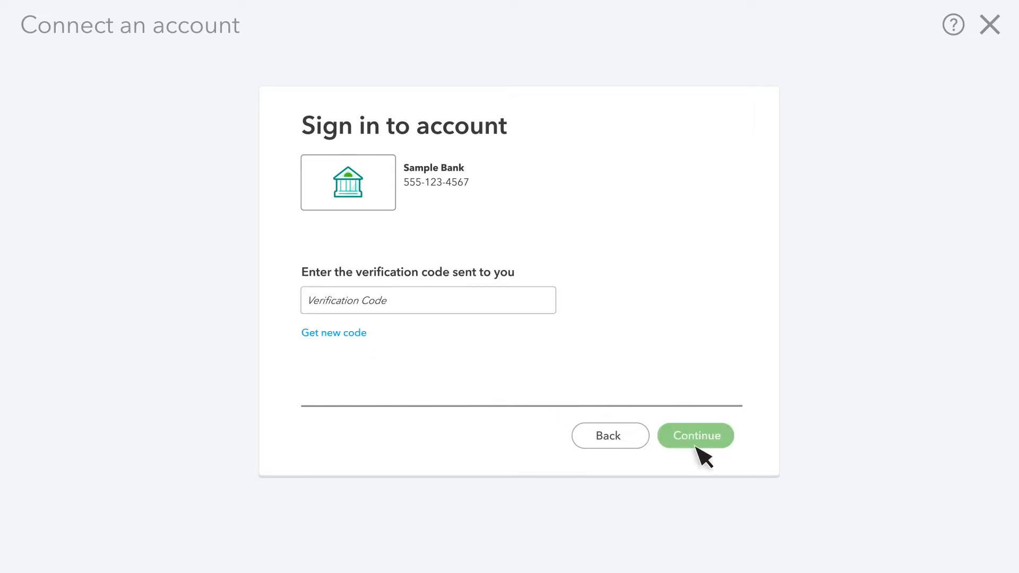
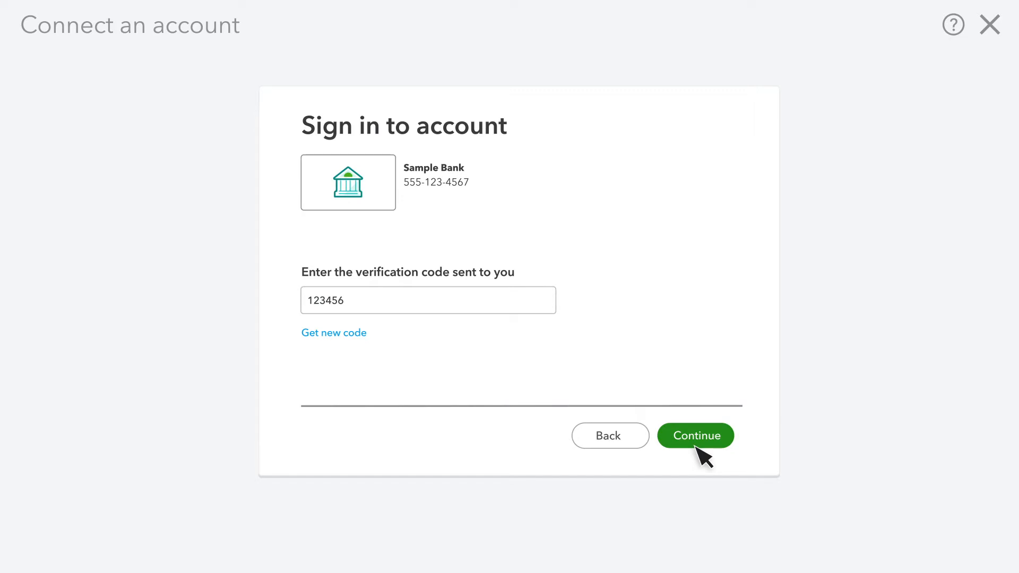
{"action": "left_click", "coordinate": [694, 436]}
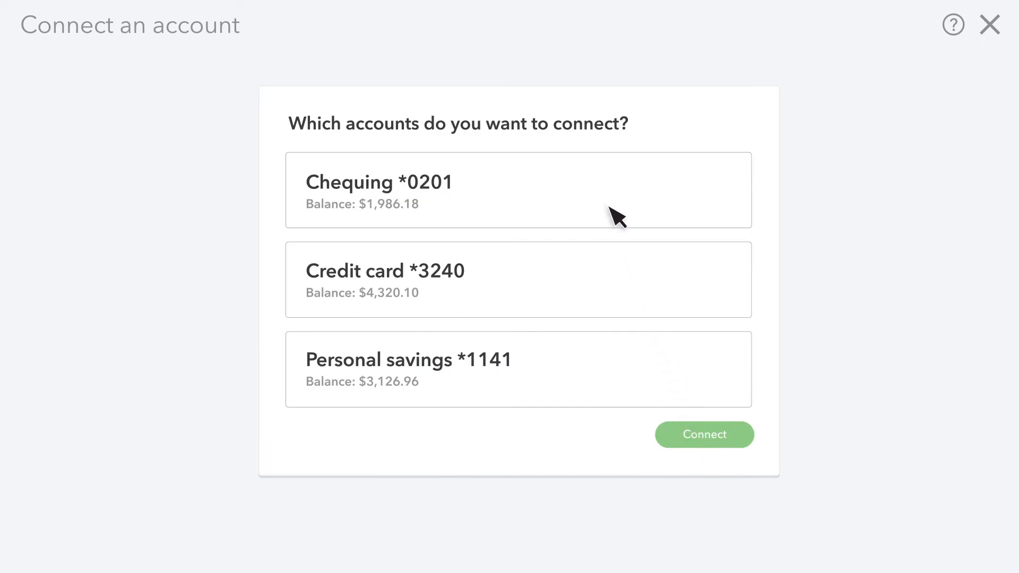
{"action": "mouse_move", "coordinate": [613, 204]}
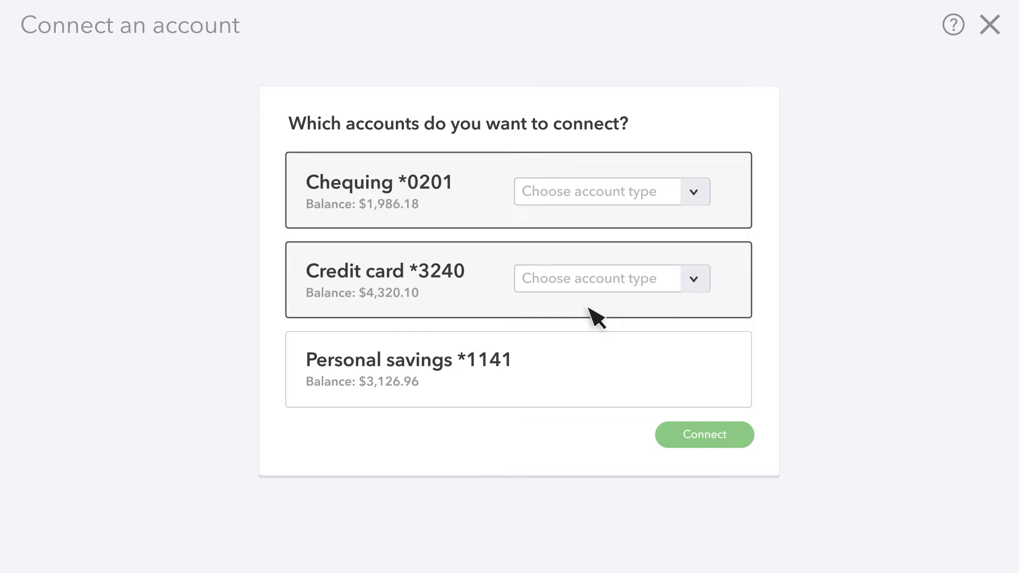
{"action": "mouse_move", "coordinate": [636, 384]}
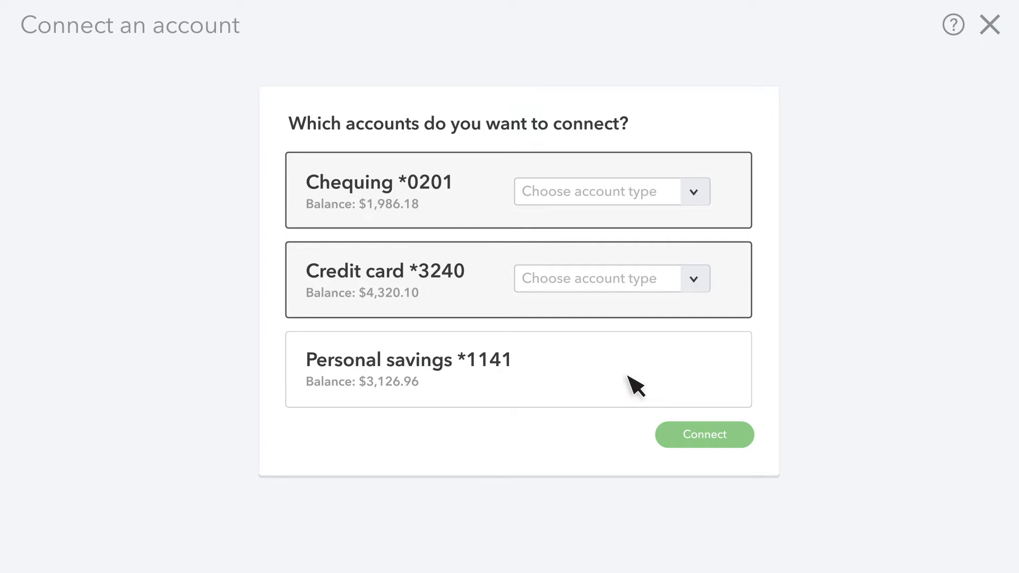
{"action": "mouse_move", "coordinate": [667, 293]}
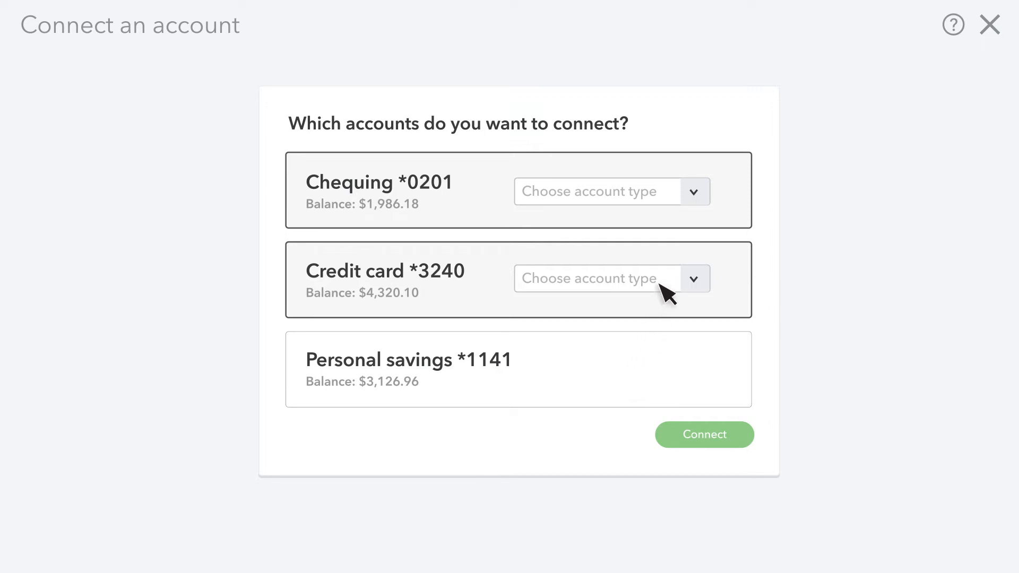
- Type the credit card account as Credit card and bring up the download start-date choices
{"action": "left_click", "coordinate": [611, 191]}
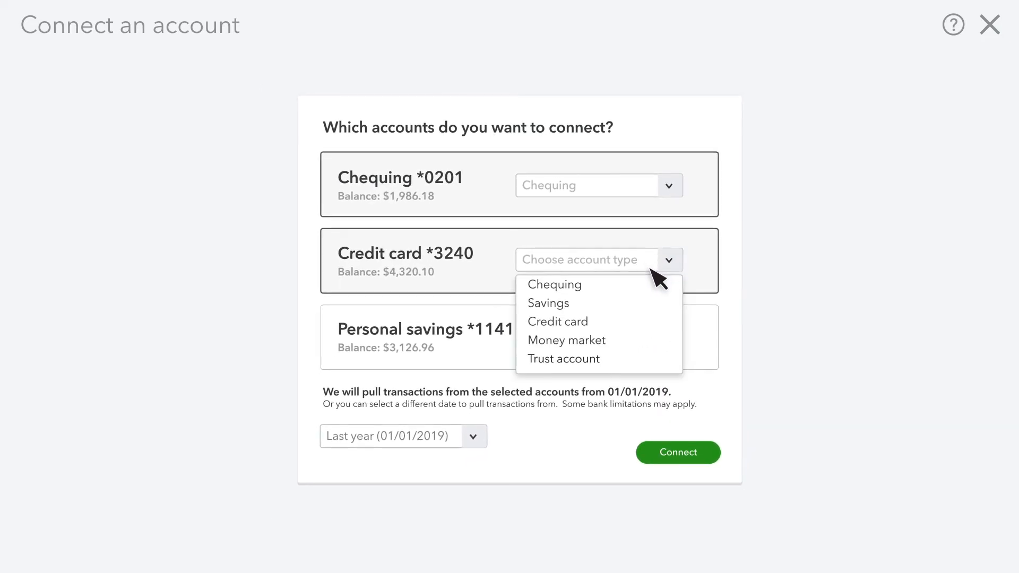
{"action": "left_click", "coordinate": [557, 321]}
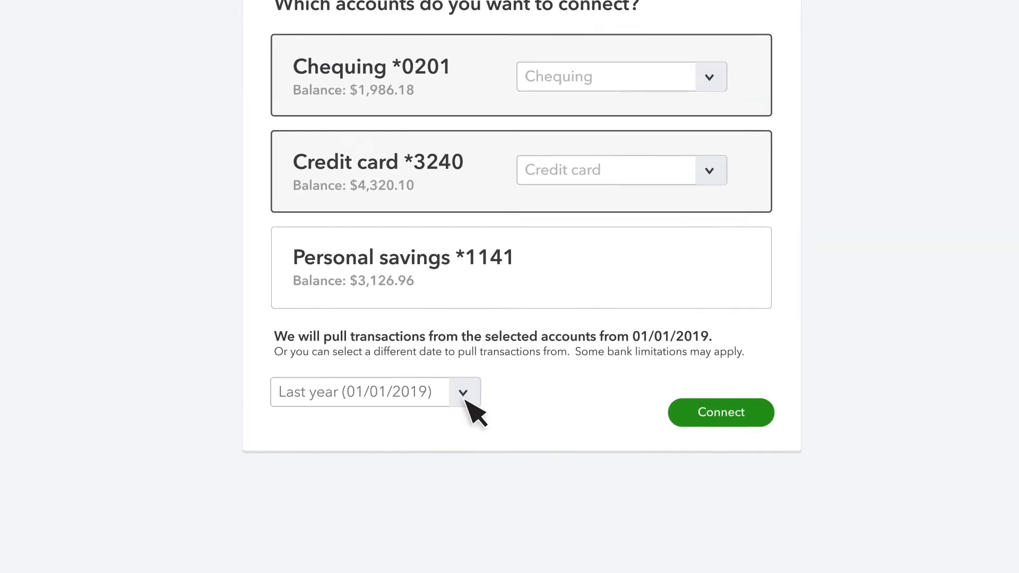
{"action": "left_click", "coordinate": [462, 391]}
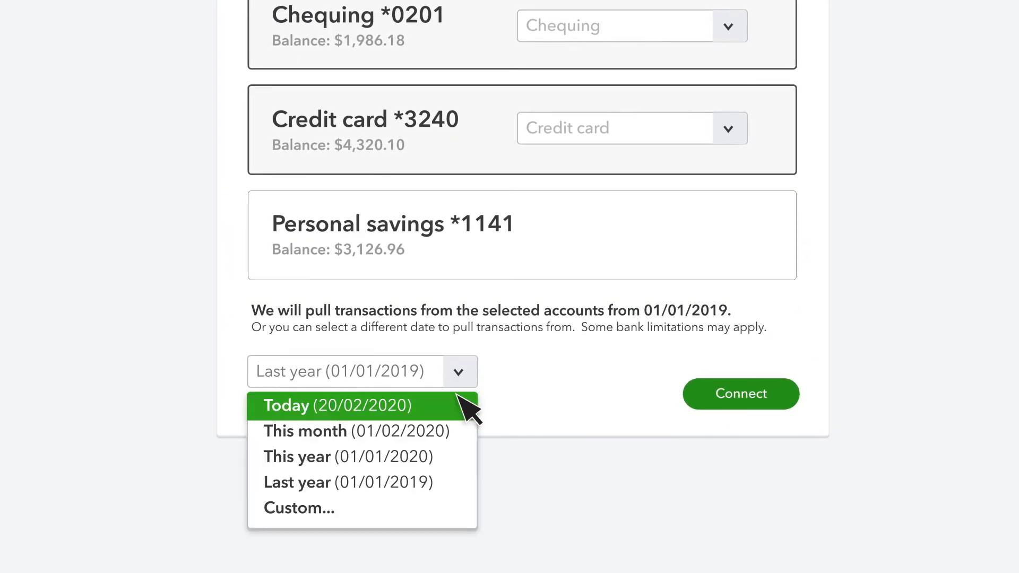
{"action": "mouse_move", "coordinate": [455, 462]}
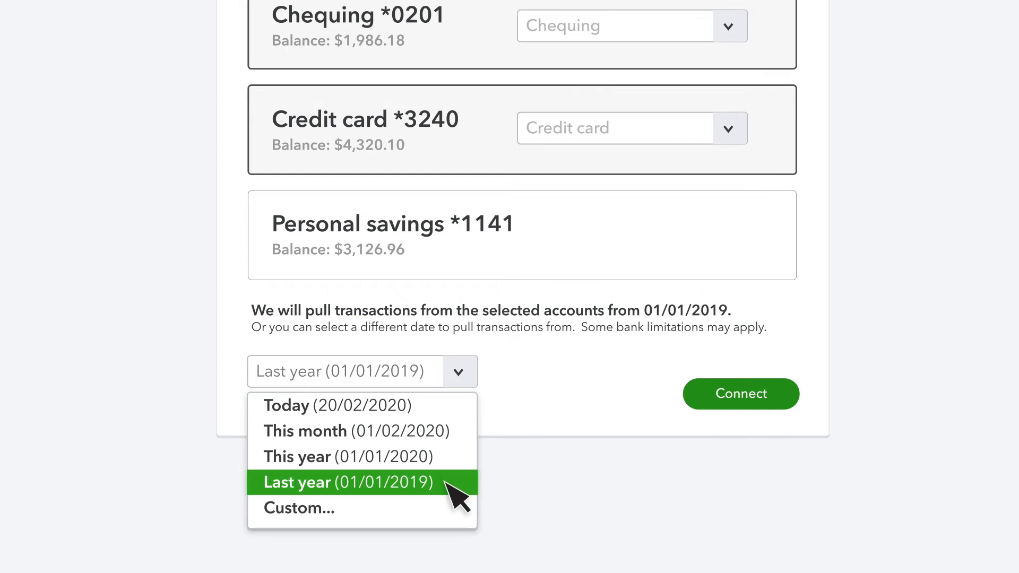
{"action": "mouse_move", "coordinate": [349, 455]}
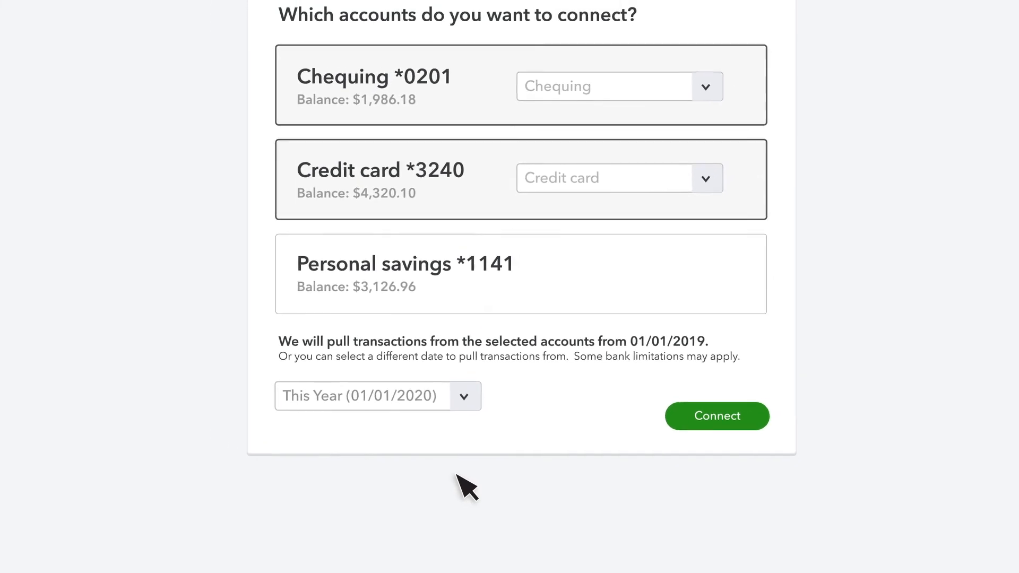
- Connect the Checking and Credit Card accounts and review the downloaded For review transactions
{"action": "left_click", "coordinate": [717, 416]}
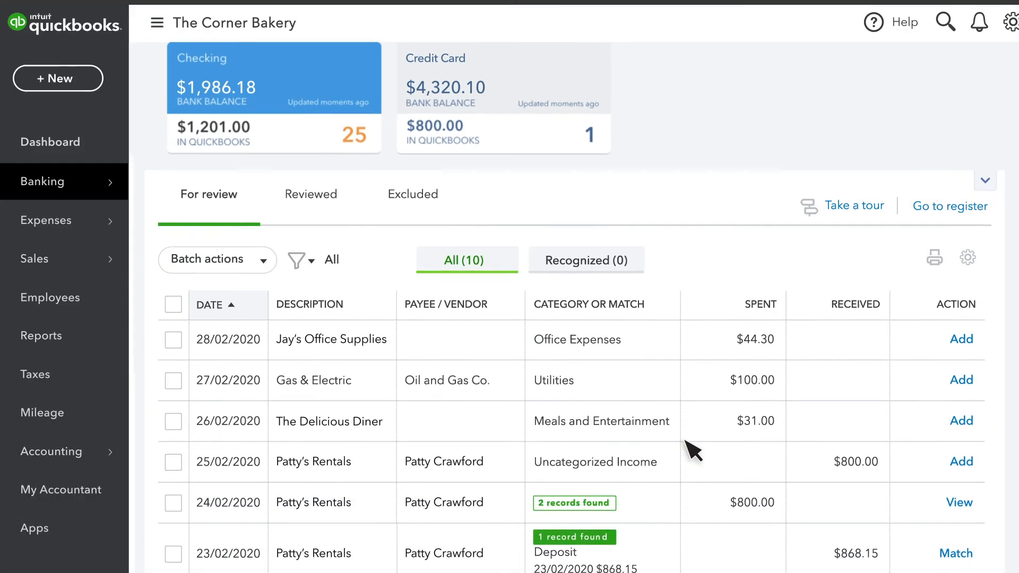
{"action": "scroll", "scroll_direction": "down", "scroll_amount": 3}
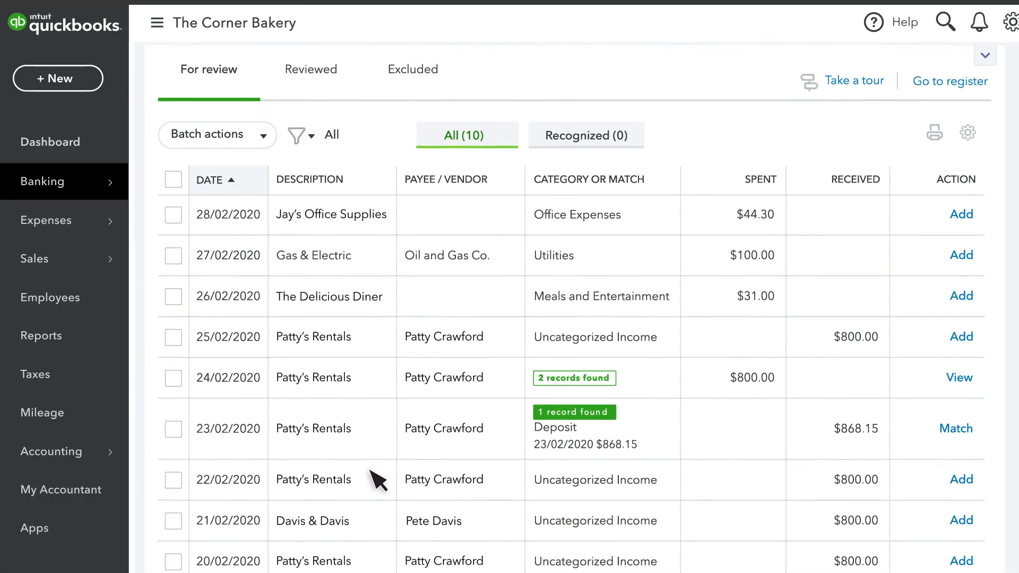
{"action": "scroll", "scroll_direction": "down", "scroll_amount": 3}
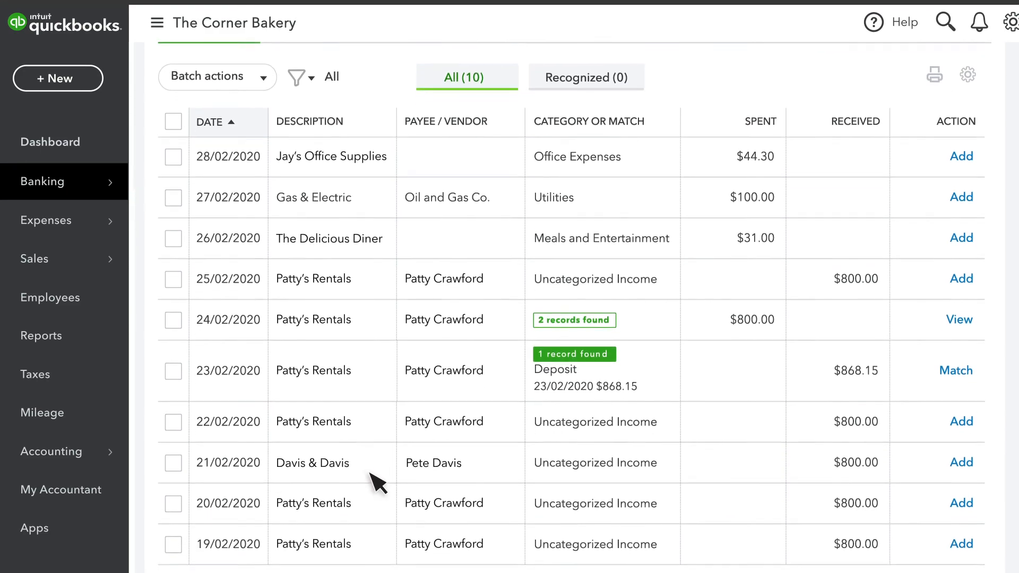
{"action": "scroll", "scroll_direction": "down", "scroll_amount": 3}
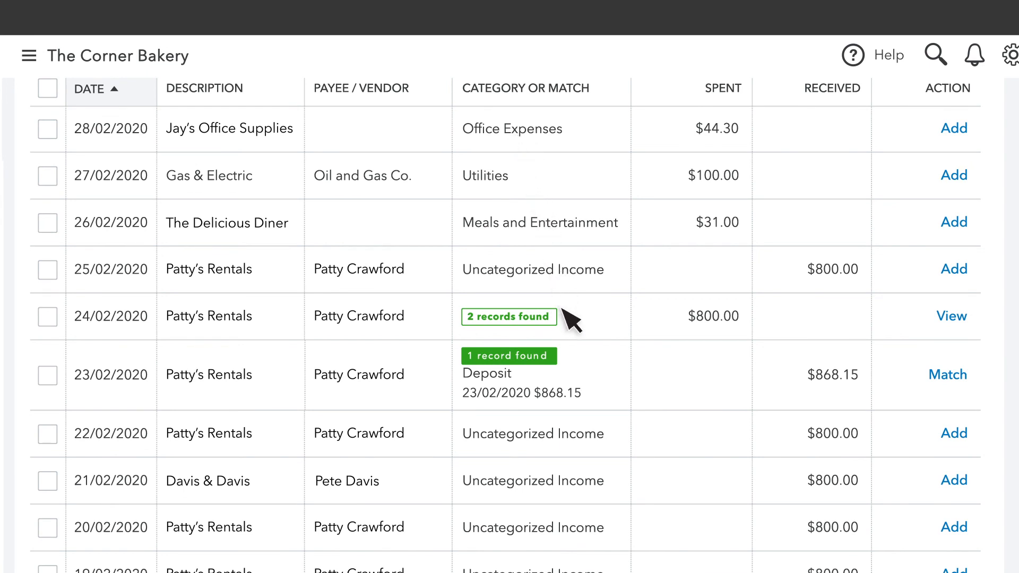
{"action": "mouse_move", "coordinate": [619, 515]}
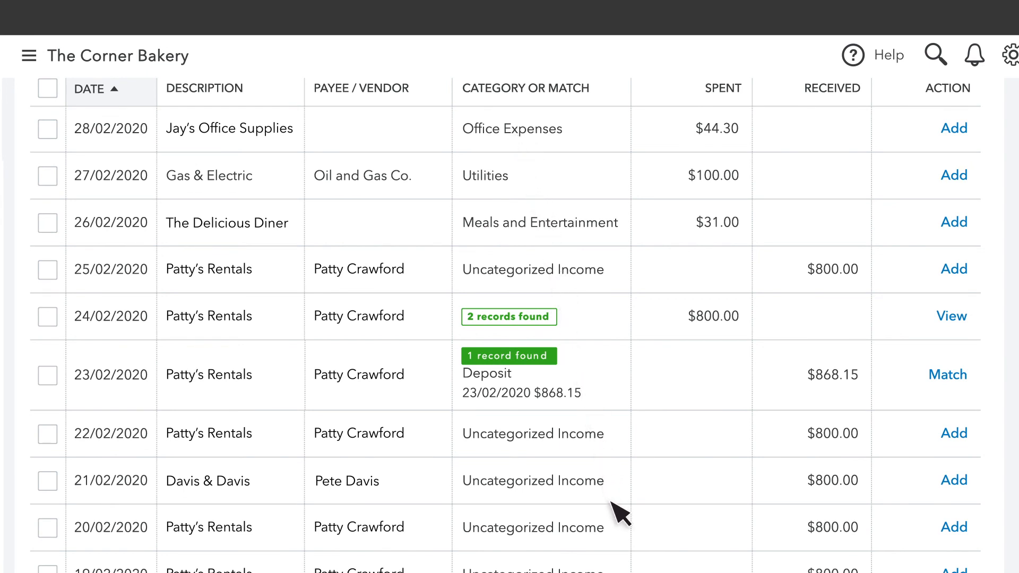